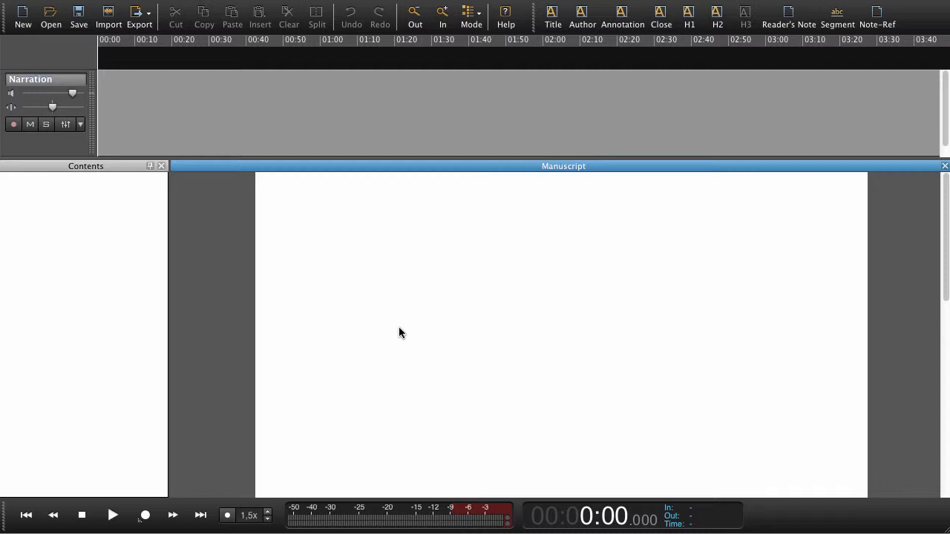
{"action": "mouse_move", "coordinate": [214, 160]}
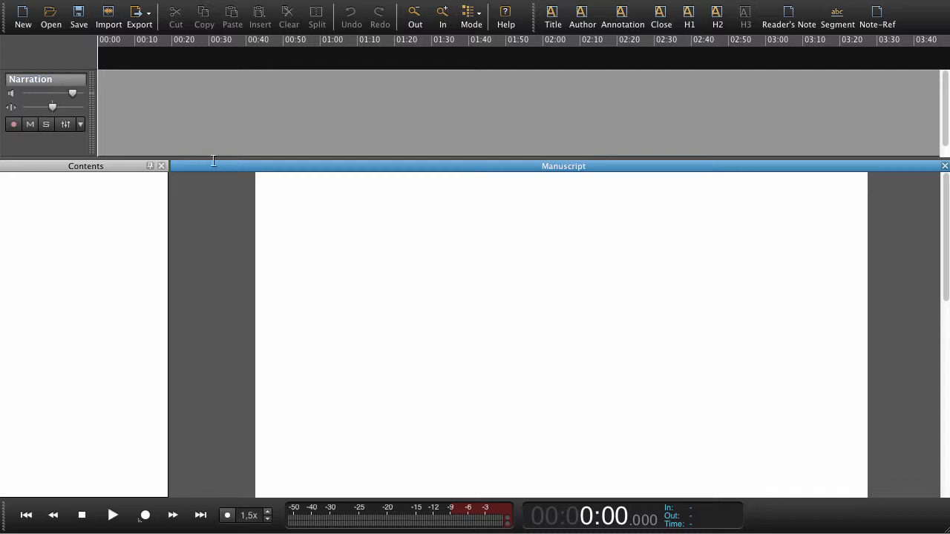
Open 'The Restaurant at the End of the Universe' epub from the ePub folder via the file browser.
{"action": "left_click", "coordinate": [50, 16]}
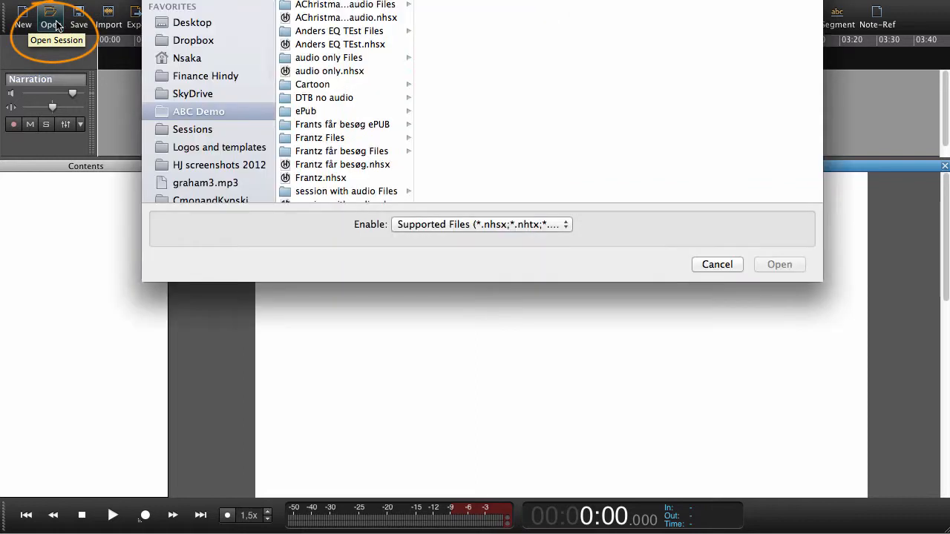
{"action": "left_click", "coordinate": [306, 110]}
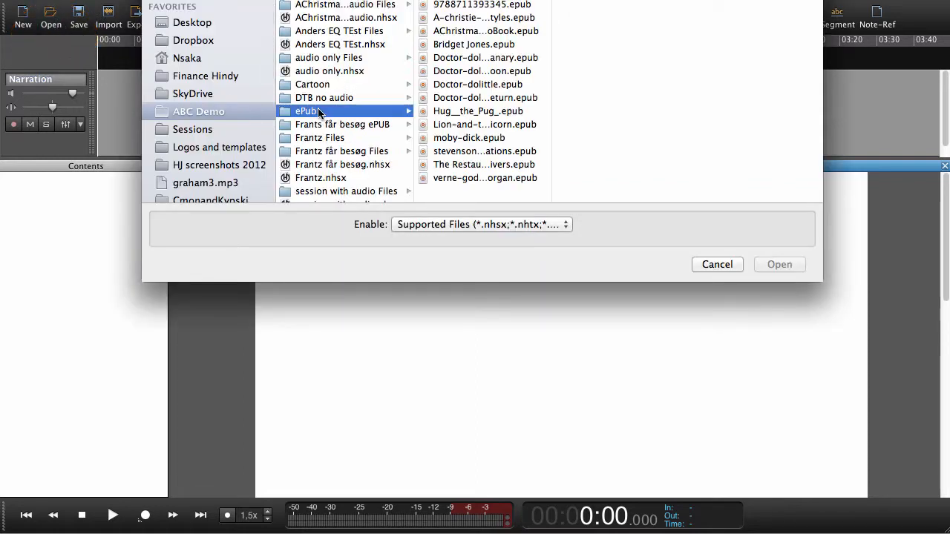
{"action": "left_click", "coordinate": [484, 163]}
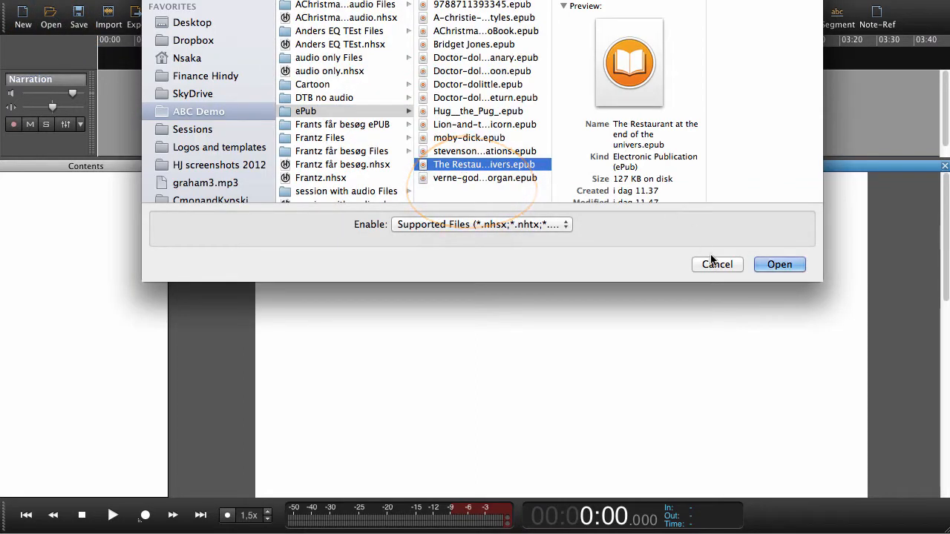
{"action": "left_click", "coordinate": [780, 264]}
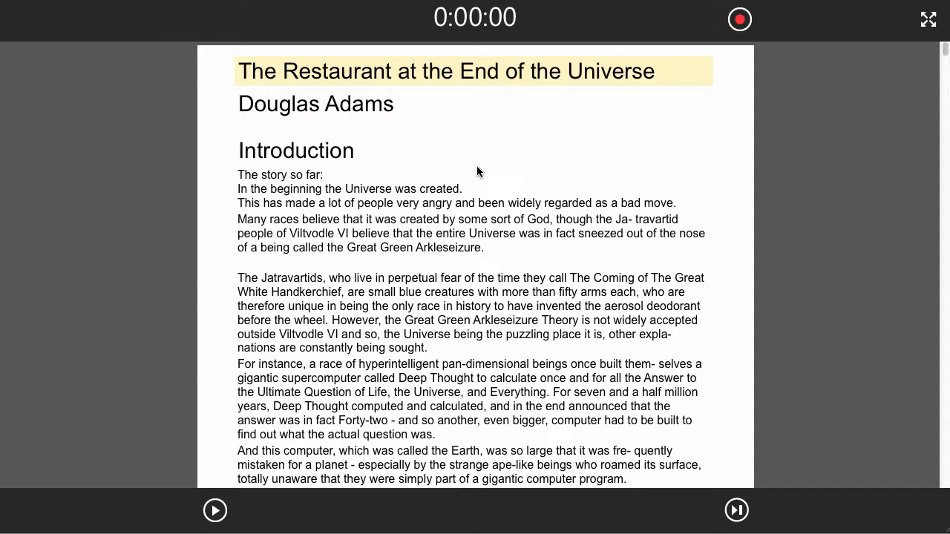
{"action": "mouse_move", "coordinate": [486, 128]}
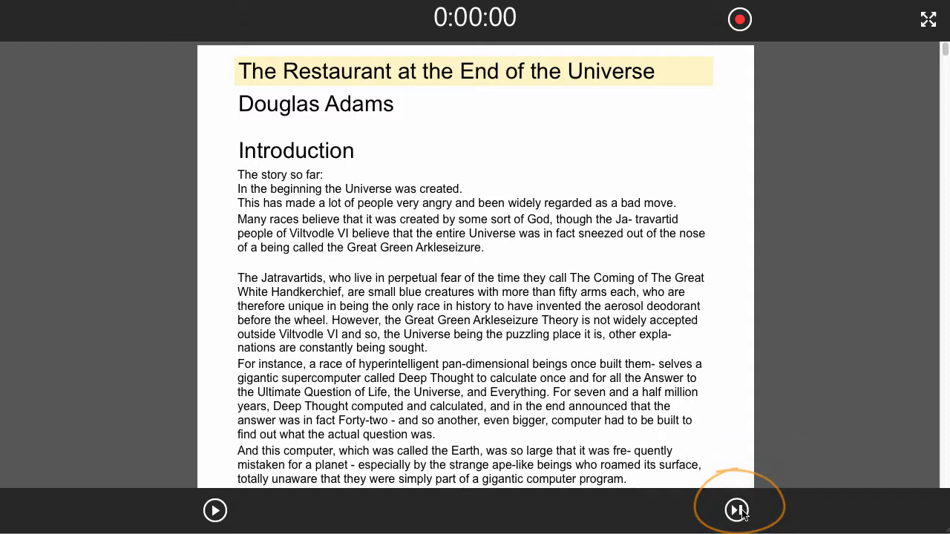
{"action": "mouse_move", "coordinate": [216, 511]}
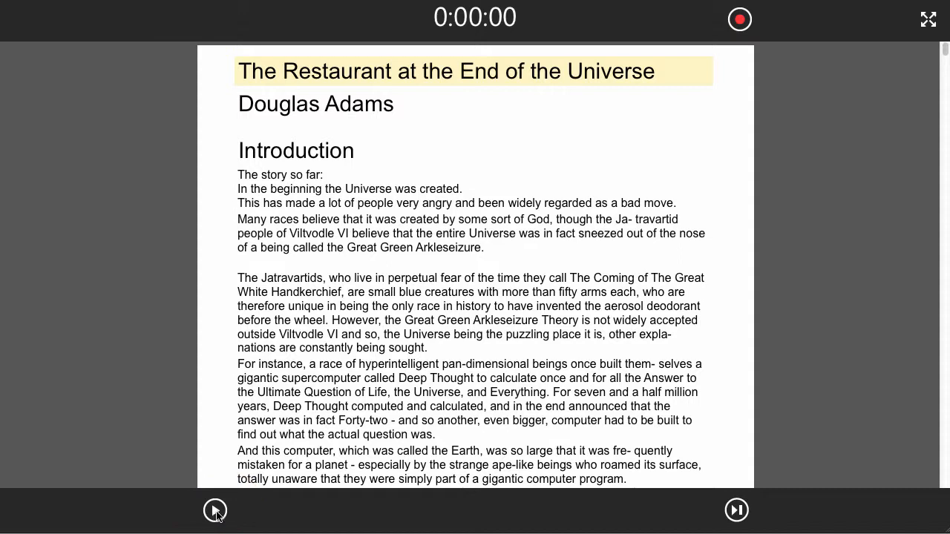
{"action": "mouse_move", "coordinate": [598, 233]}
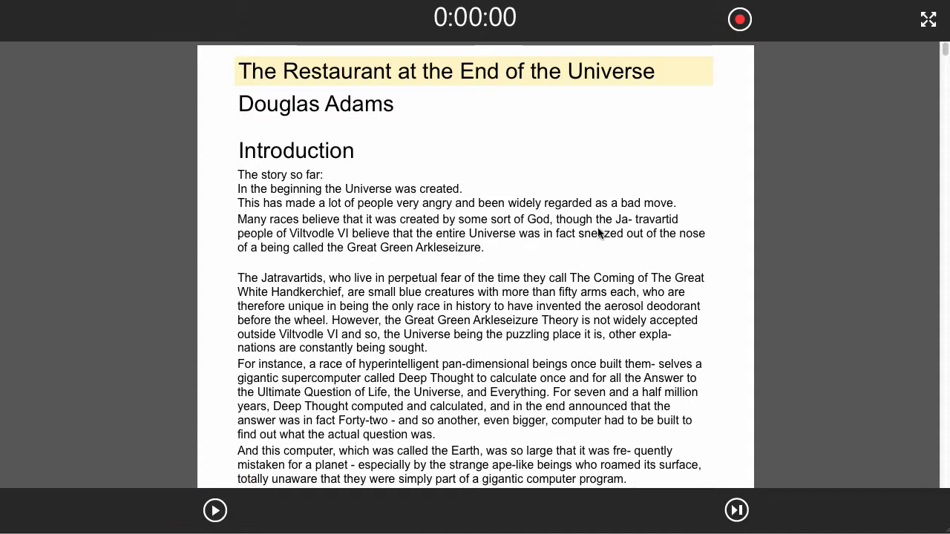
{"action": "mouse_move", "coordinate": [529, 207]}
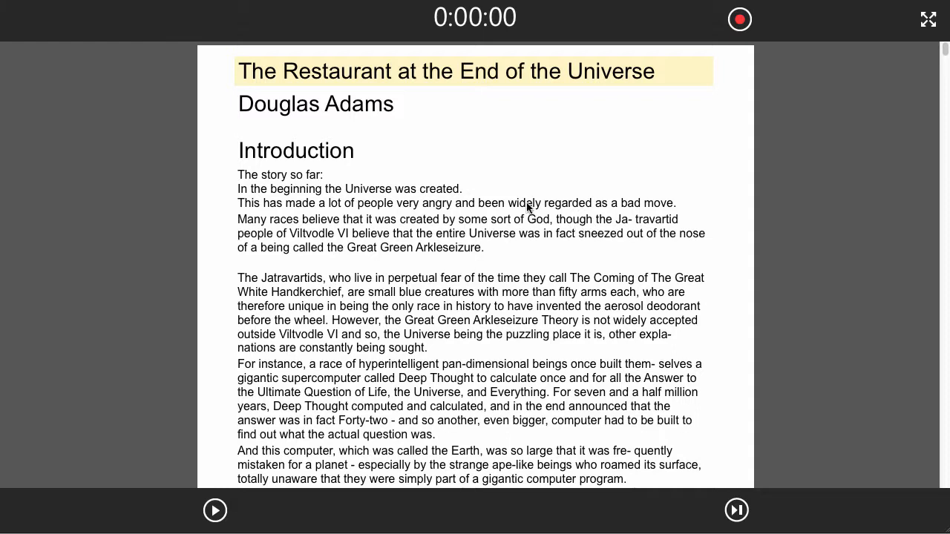
{"action": "mouse_move", "coordinate": [760, 28]}
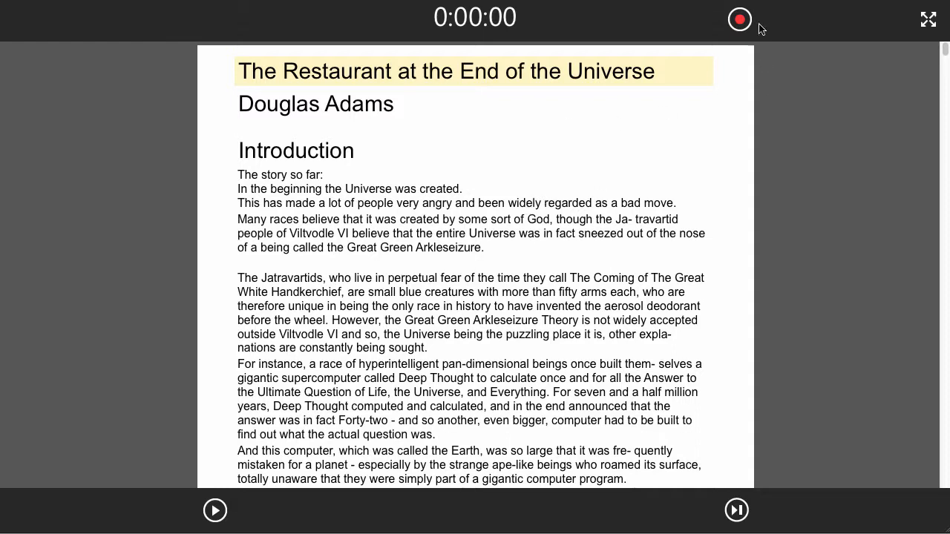
Arm recording mode from the top red button, ready on the title paragraph.
{"action": "left_click", "coordinate": [739, 18]}
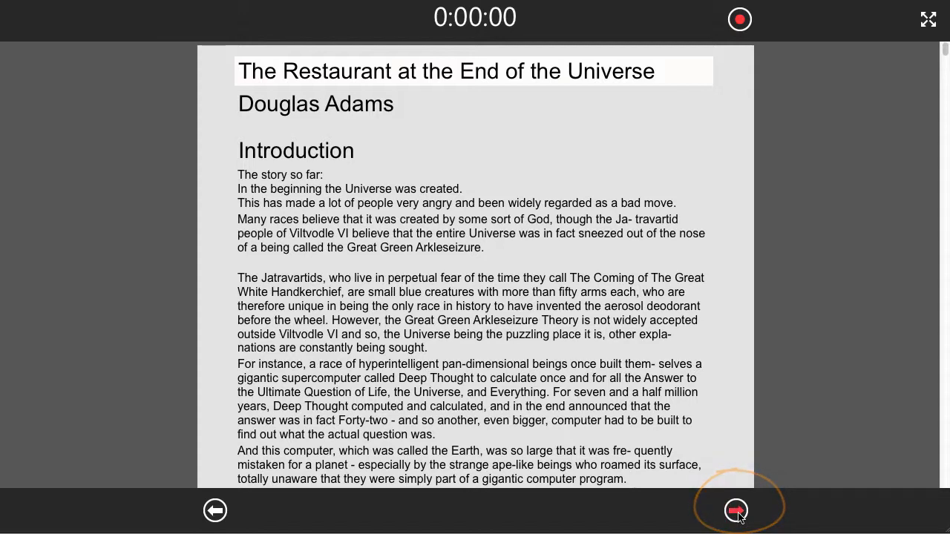
{"action": "left_click", "coordinate": [737, 511]}
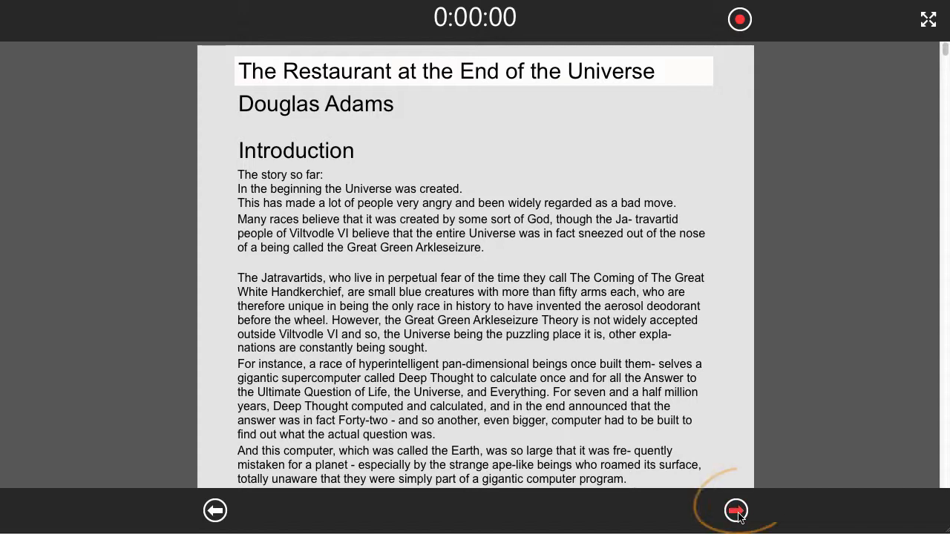
Start recording and narrate the title and author paragraphs through to the Introduction heading.
{"action": "left_click", "coordinate": [736, 511]}
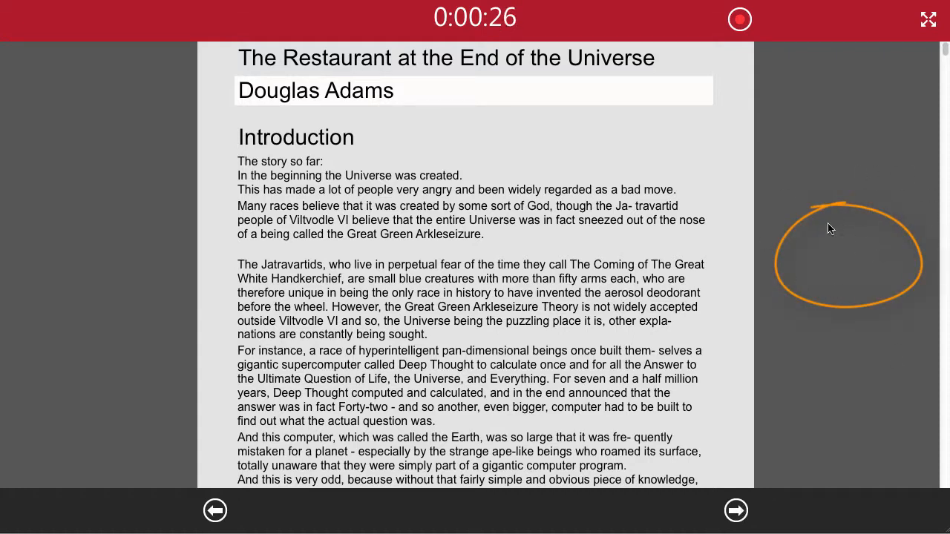
{"action": "mouse_move", "coordinate": [858, 247]}
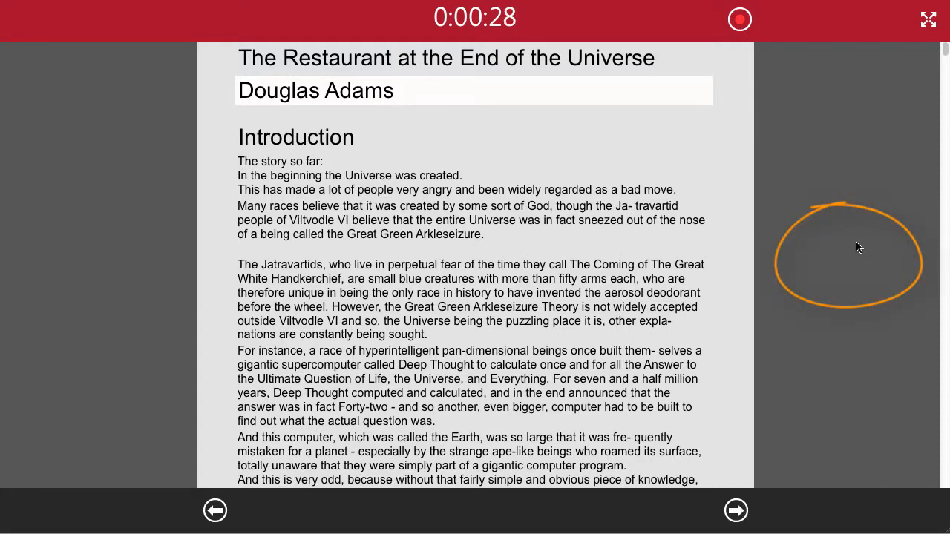
{"action": "scroll", "scroll_direction": "down", "scroll_amount": 3}
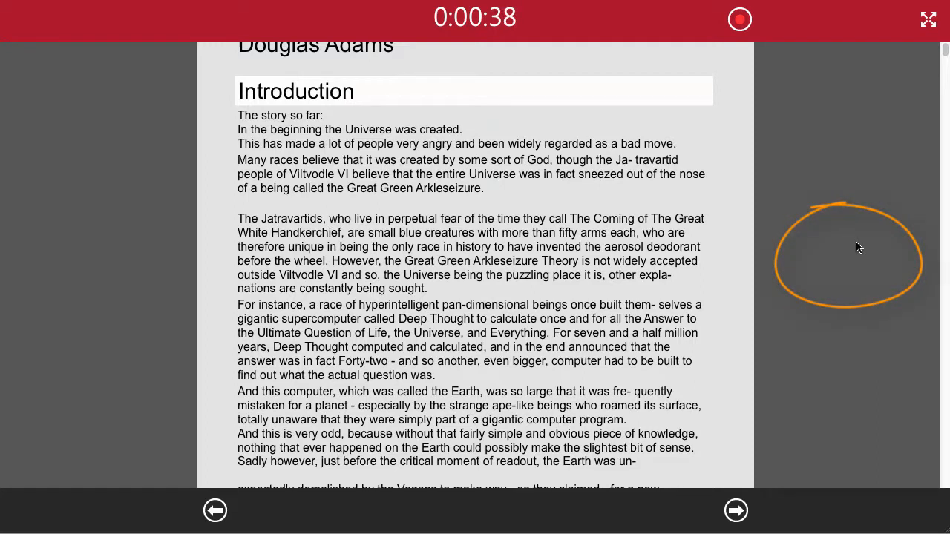
Narrate the Introduction's opening paragraphs, advancing to the Jatravartids paragraph at 1:56.
{"action": "scroll", "scroll_direction": "down", "scroll_amount": 3}
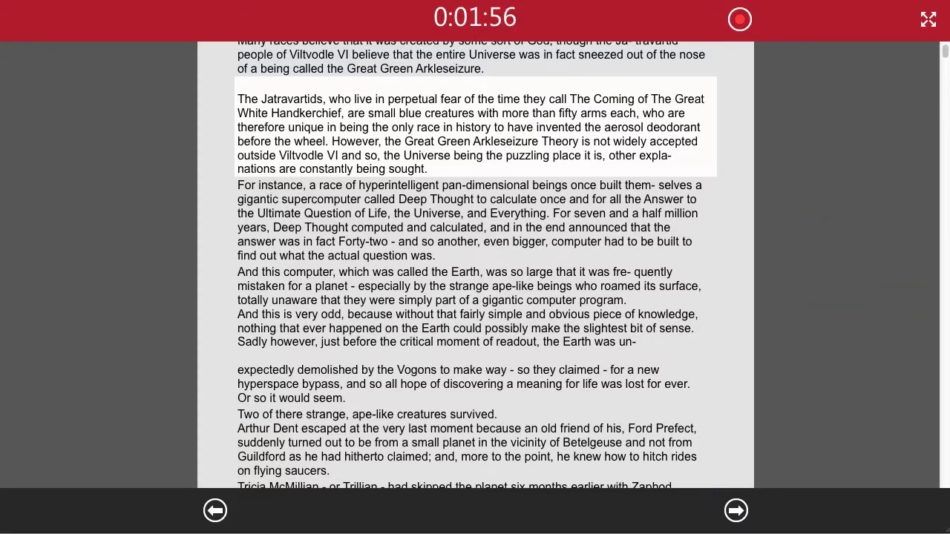
Rewind to the start of the Jatravartids paragraph and resume recording from there.
{"action": "left_click", "coordinate": [216, 511]}
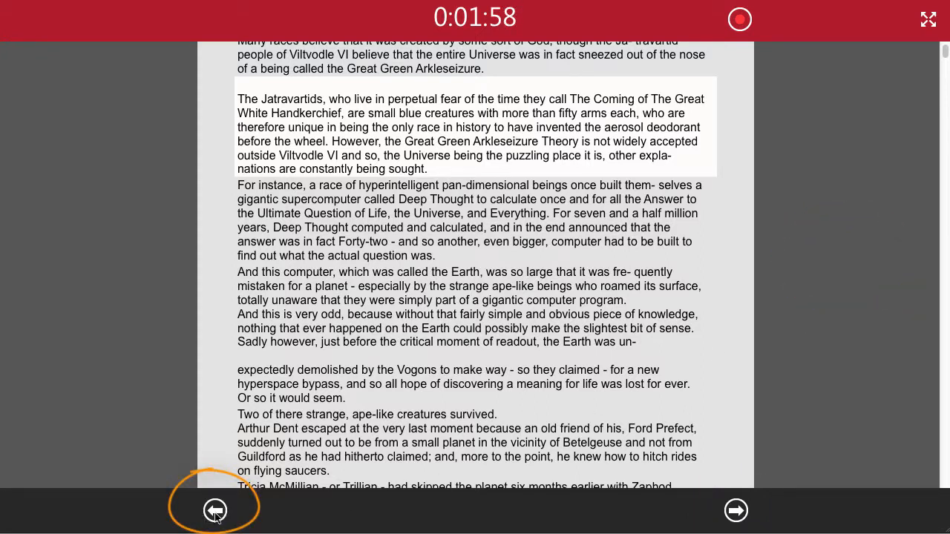
{"action": "left_click", "coordinate": [215, 510]}
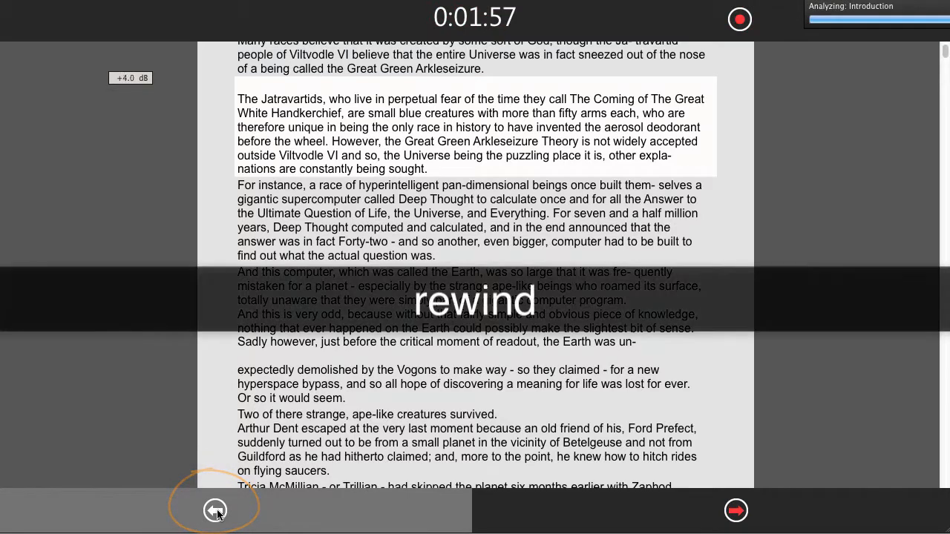
{"action": "left_click", "coordinate": [215, 511]}
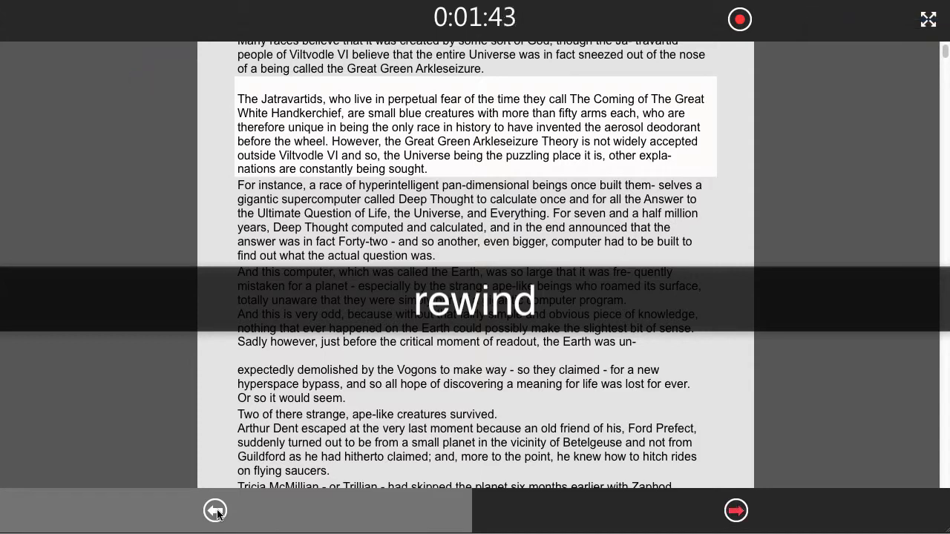
{"action": "left_click", "coordinate": [215, 510]}
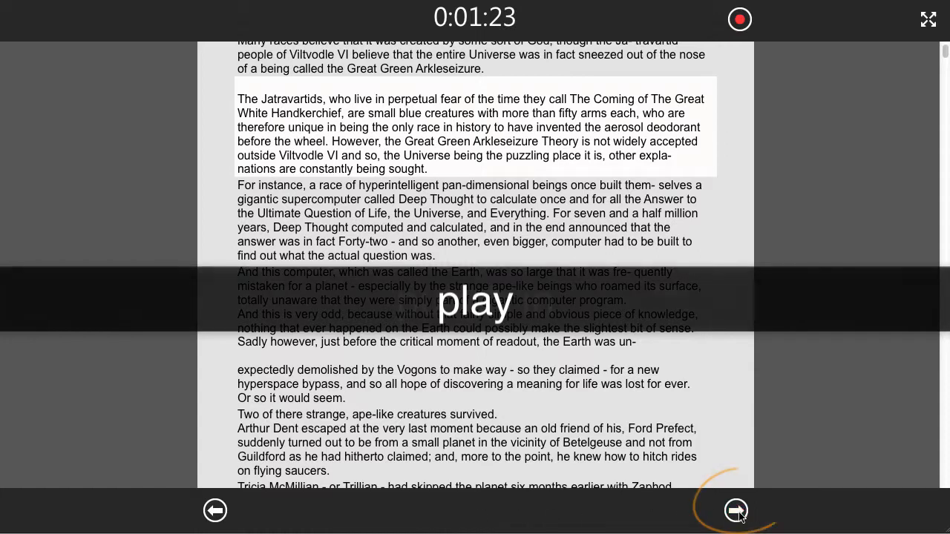
{"action": "left_click", "coordinate": [736, 511]}
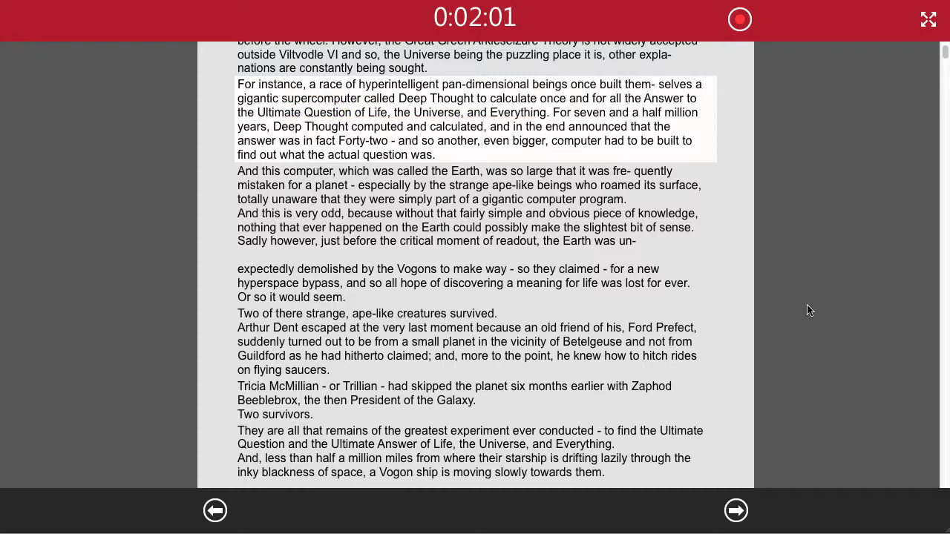
Narrate the Deep Thought paragraph and stop the recording at 2:25.
{"action": "scroll", "scroll_direction": "down", "scroll_amount": 3}
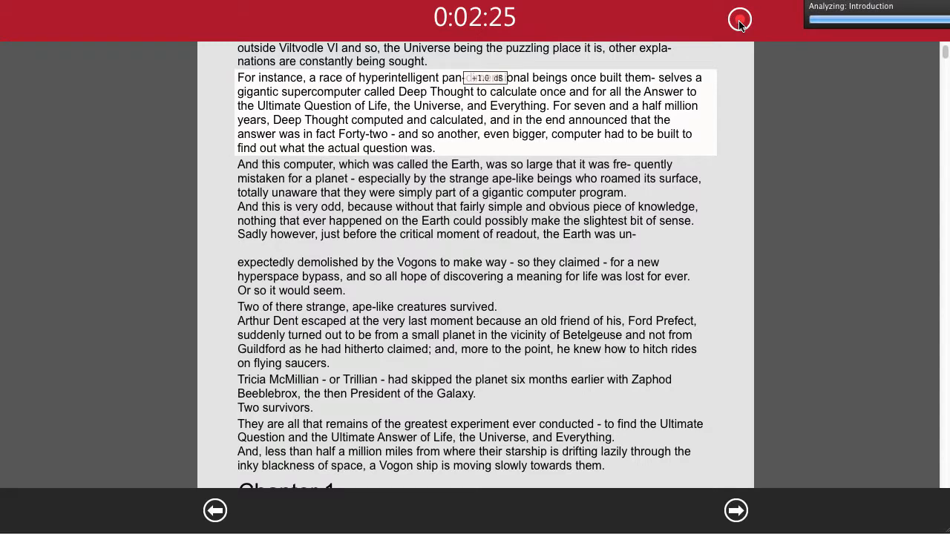
{"action": "left_click", "coordinate": [738, 21]}
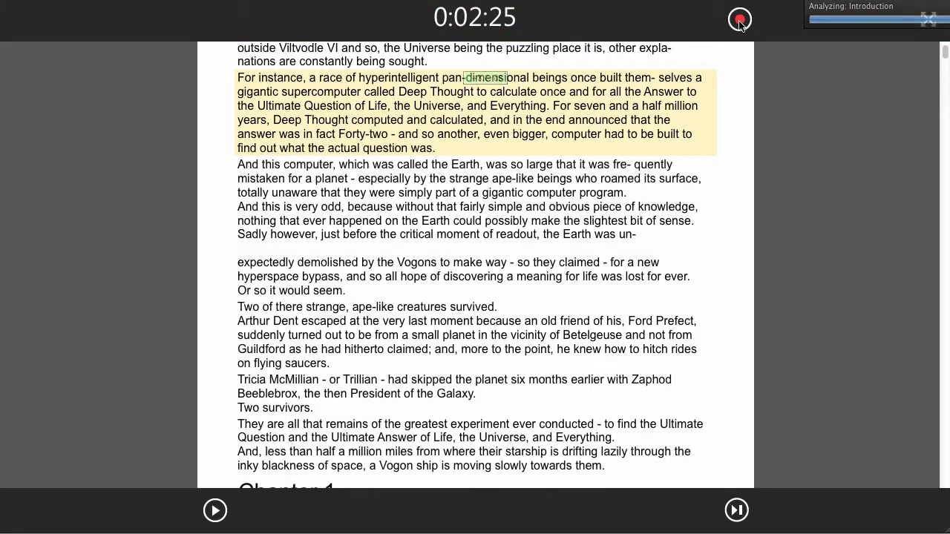